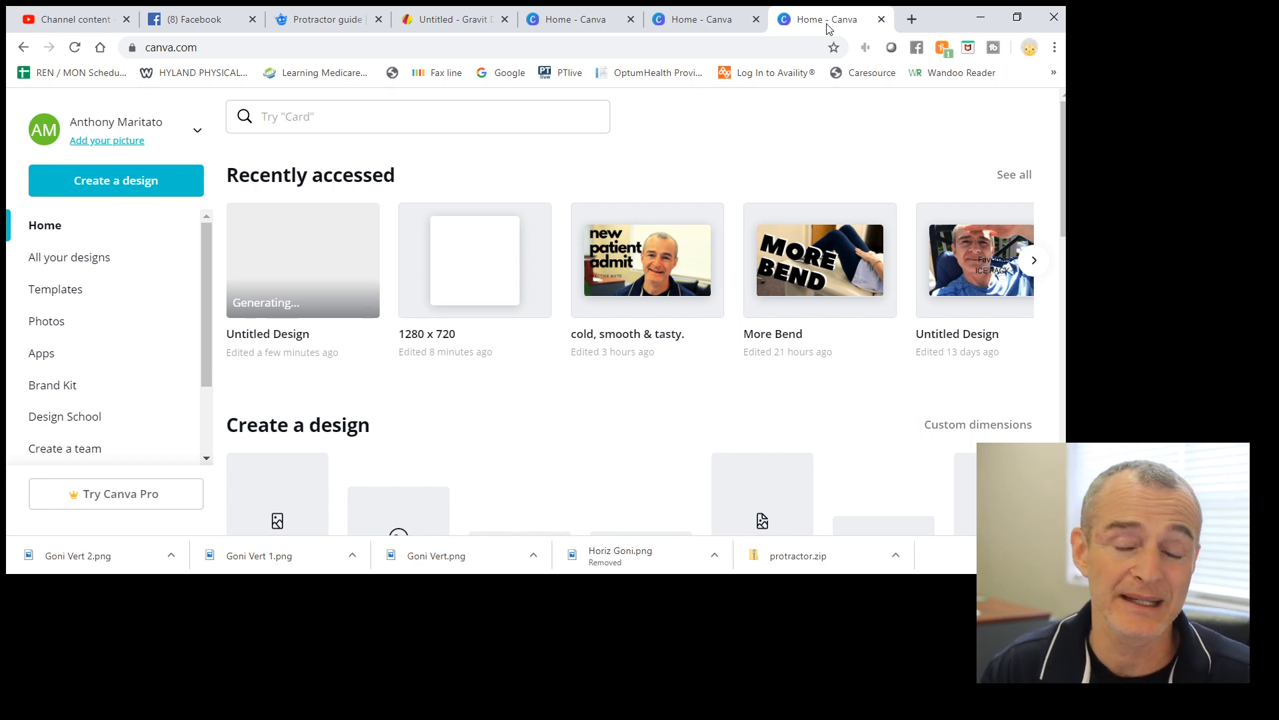
Step: Create a new custom-size design of 600 × 600 px
left_click(114, 180)
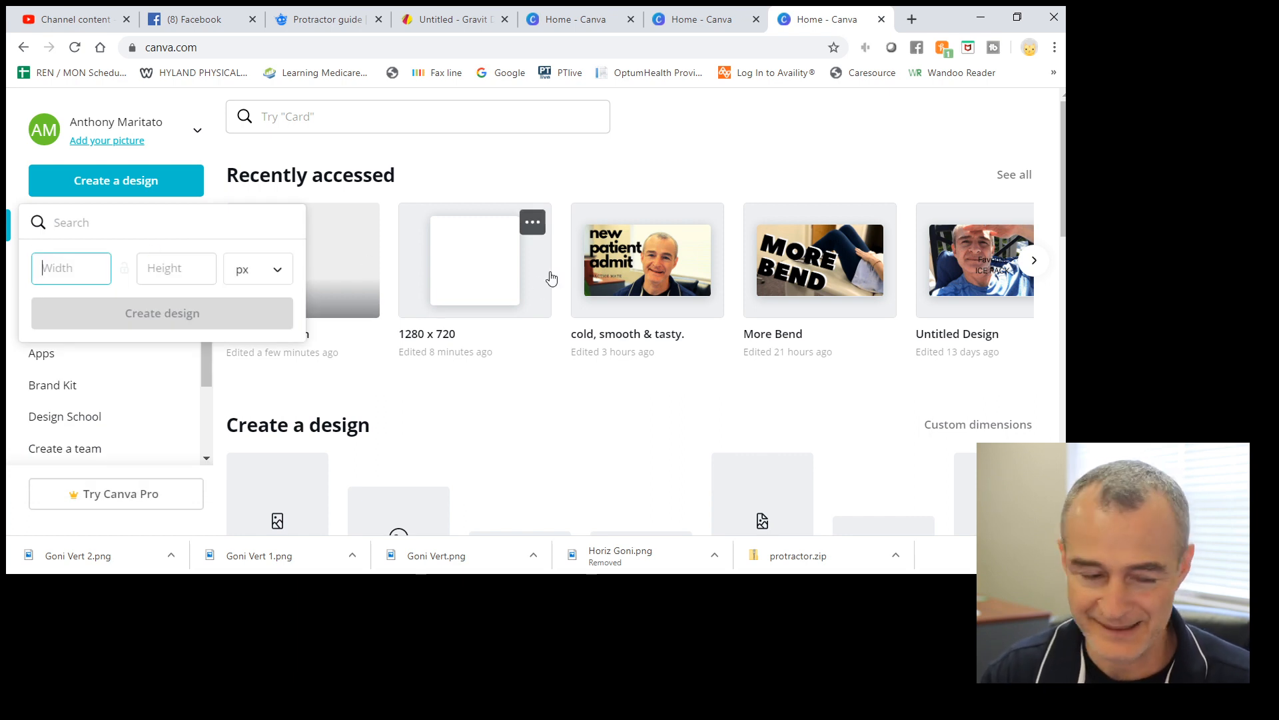
type("600")
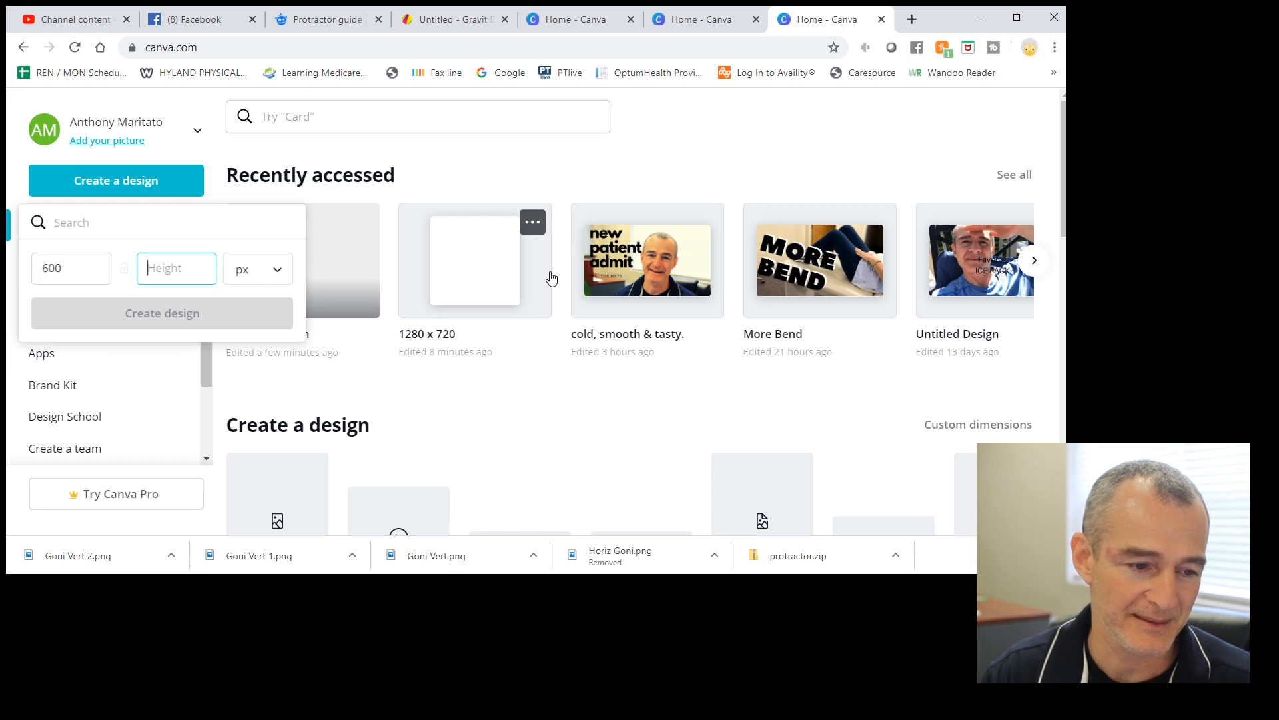
type("600")
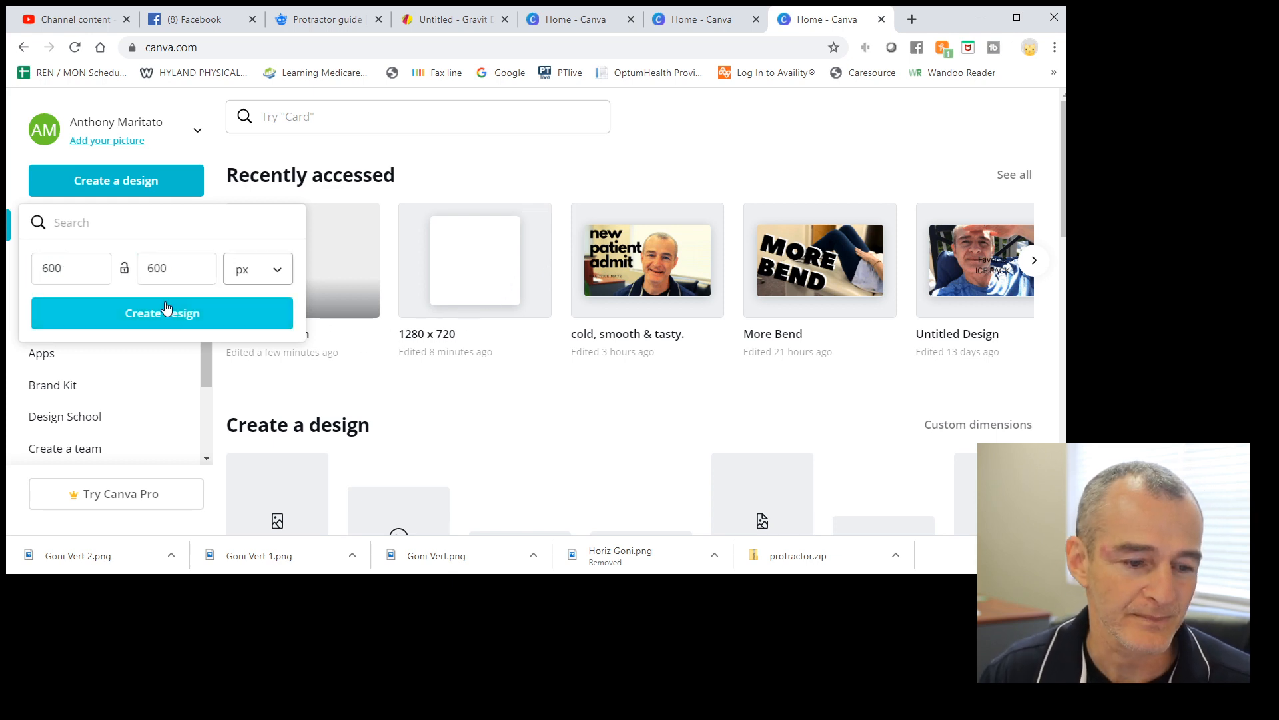
left_click(162, 314)
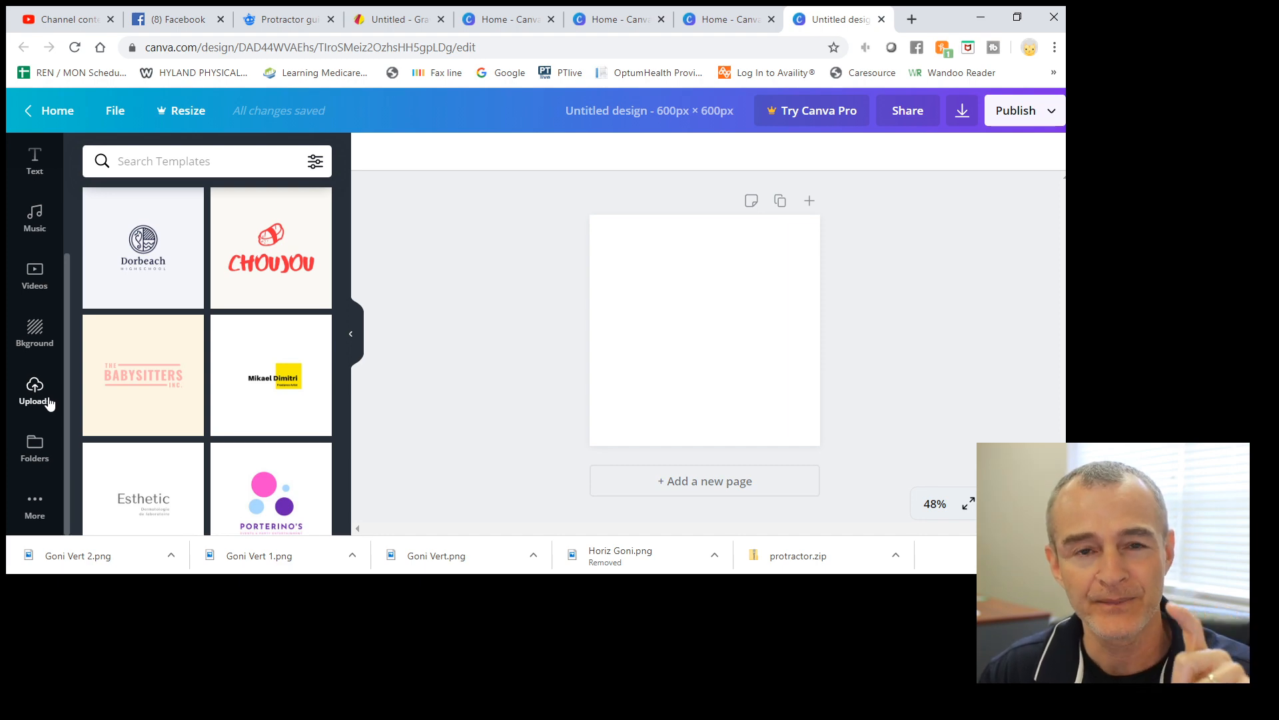
mouse_move(7, 445)
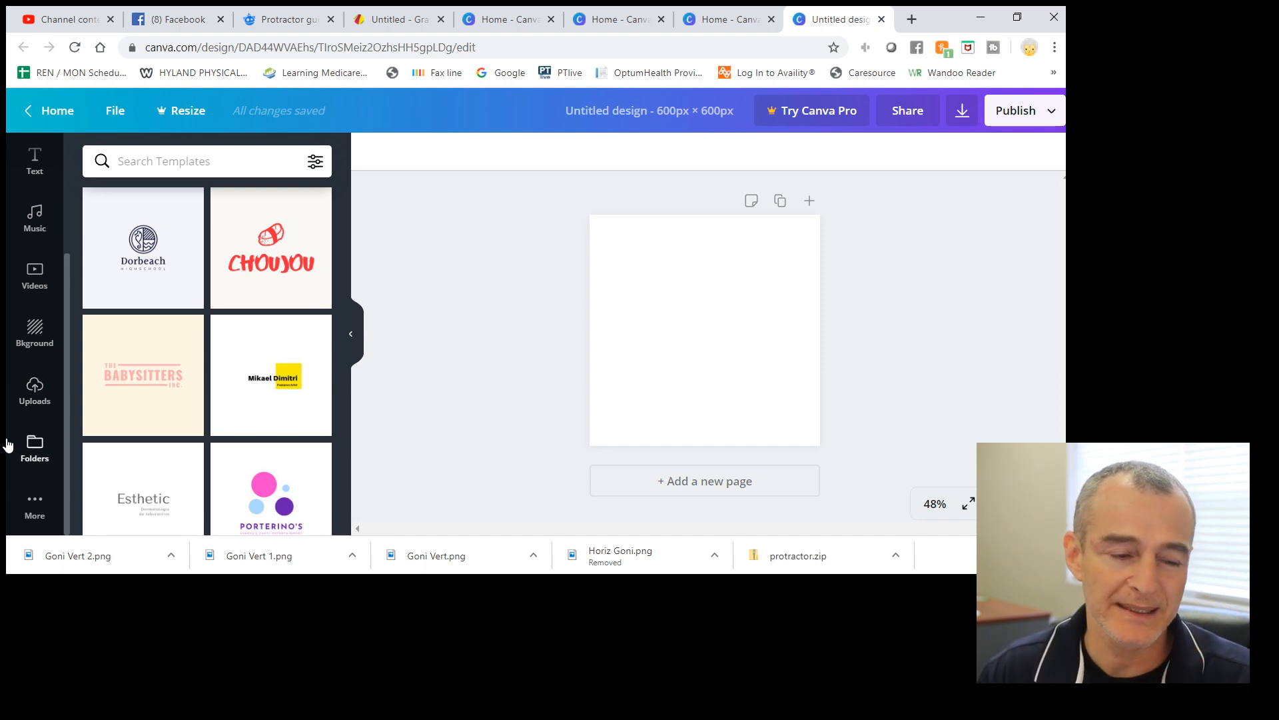
Step: Show the Uploads library with the previously uploaded images
left_click(34, 392)
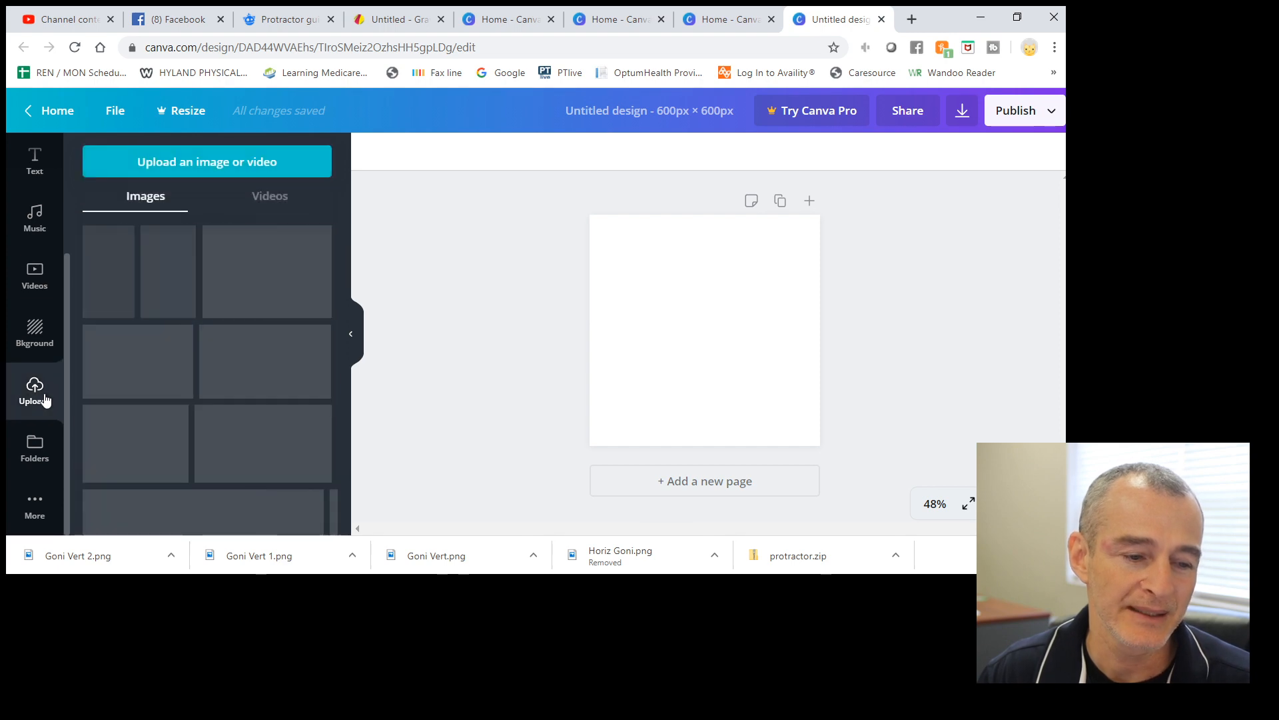
left_click(34, 392)
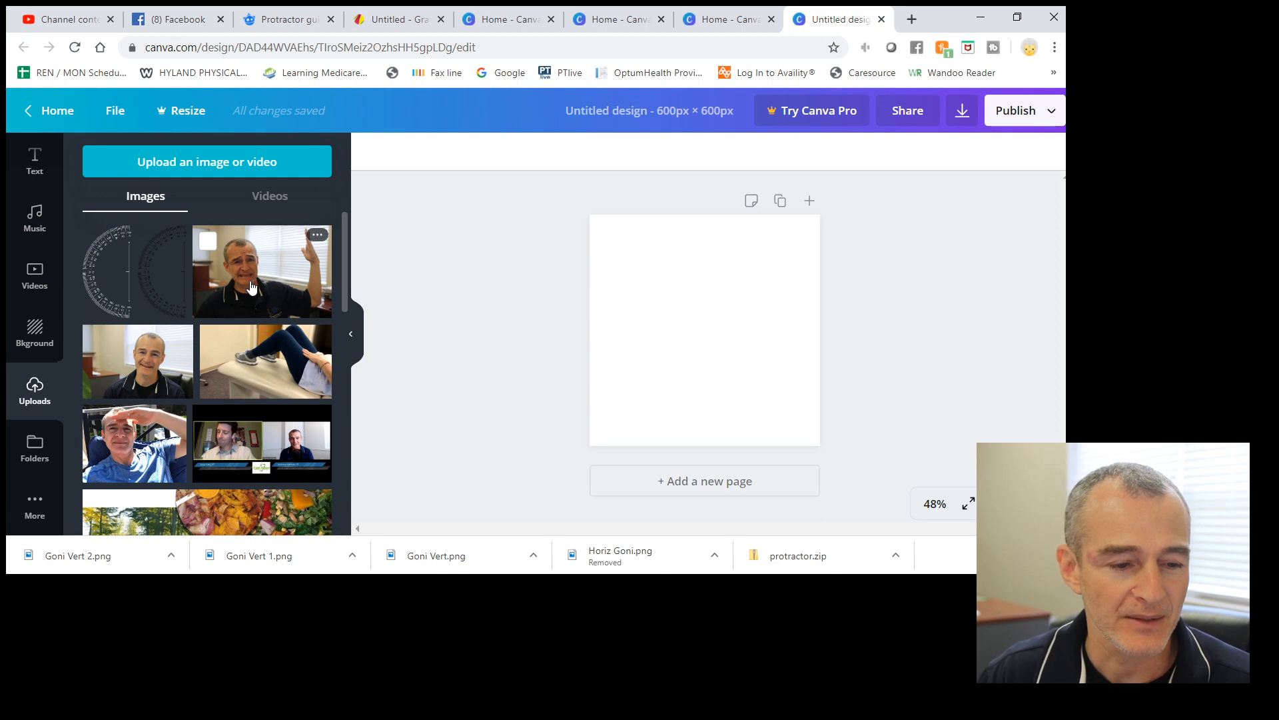
Step: Place the raised-arm photo on the page and enlarge it to cover the full 600 × 600 canvas
left_click_drag(261, 272, 475, 297)
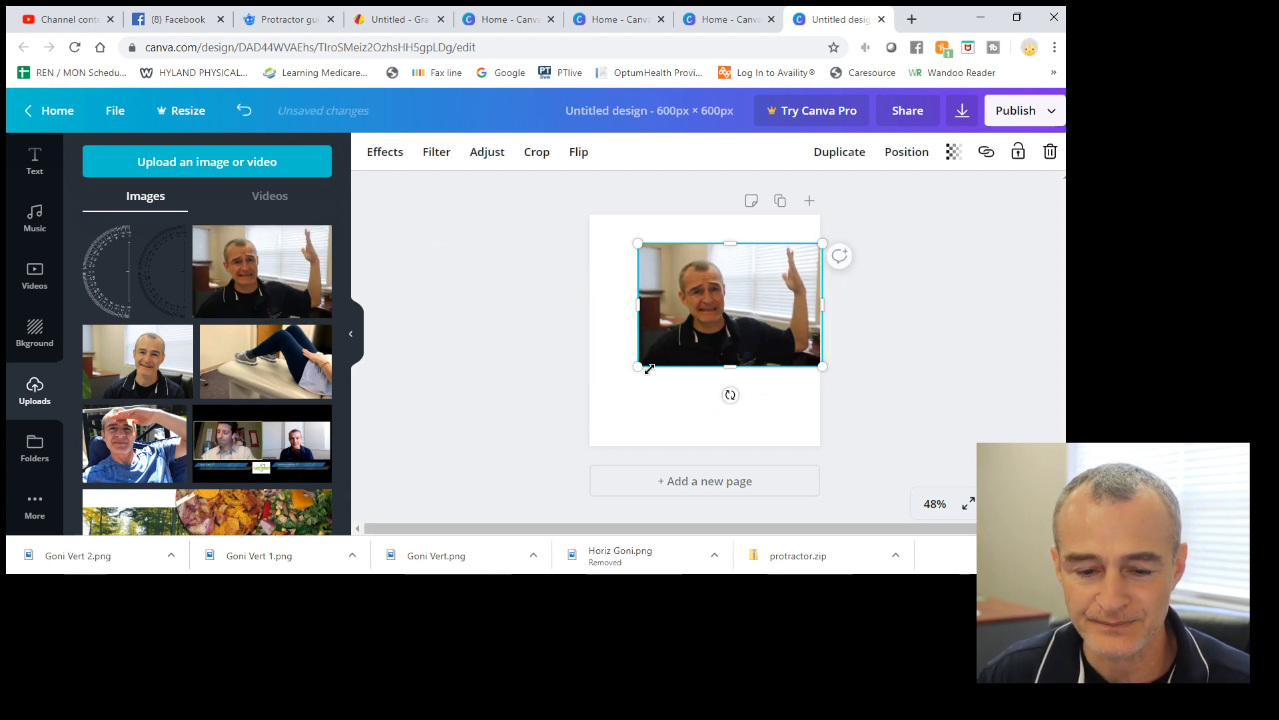
left_click_drag(639, 365, 565, 446)
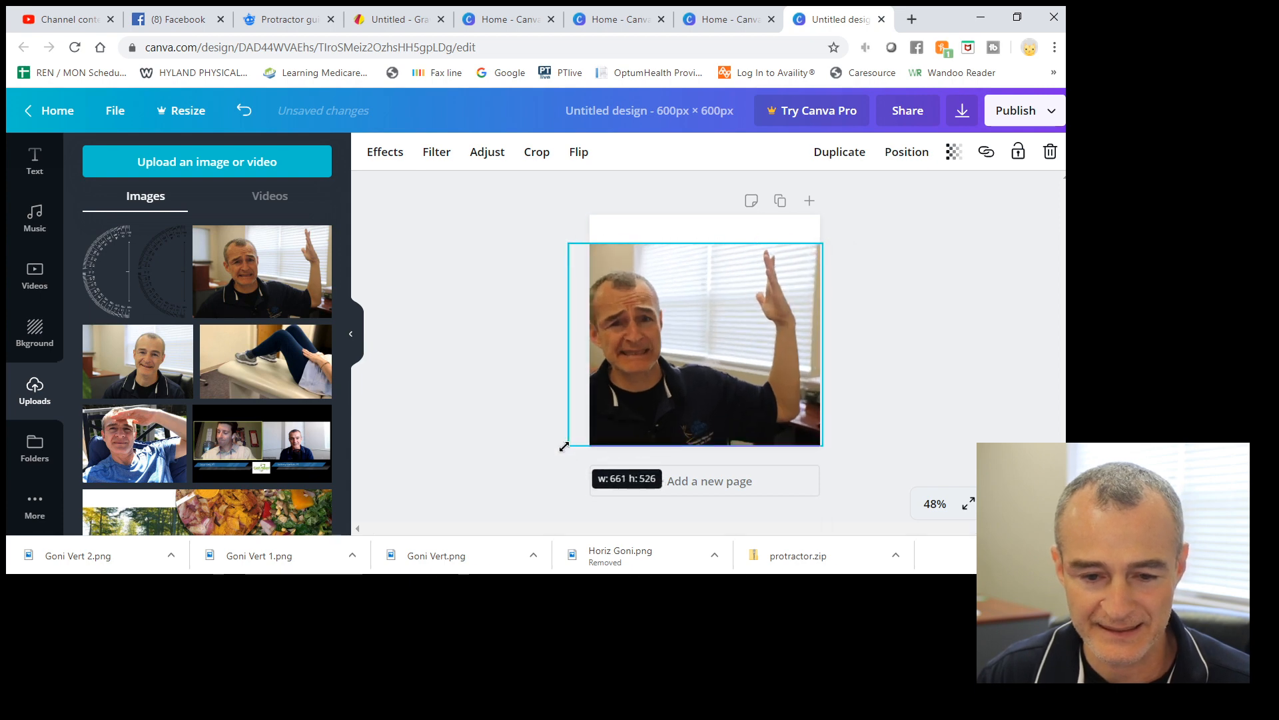
left_click_drag(693, 342, 677, 326)
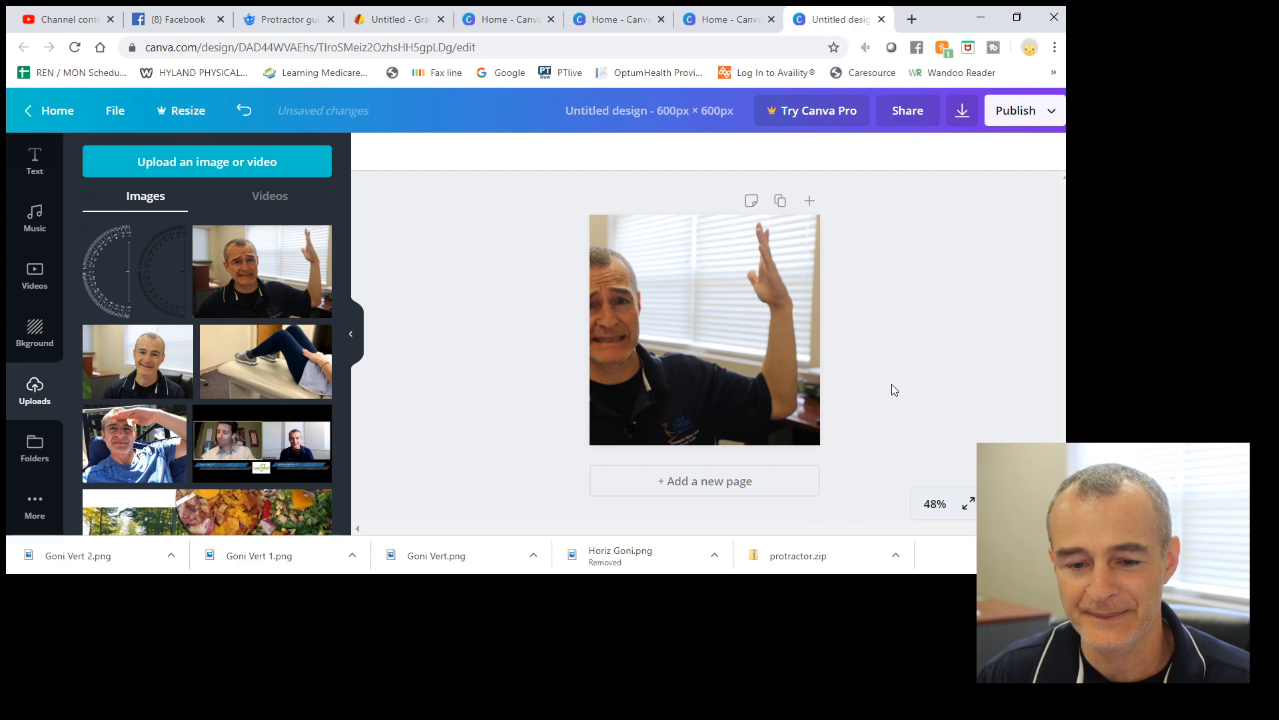
mouse_move(168, 280)
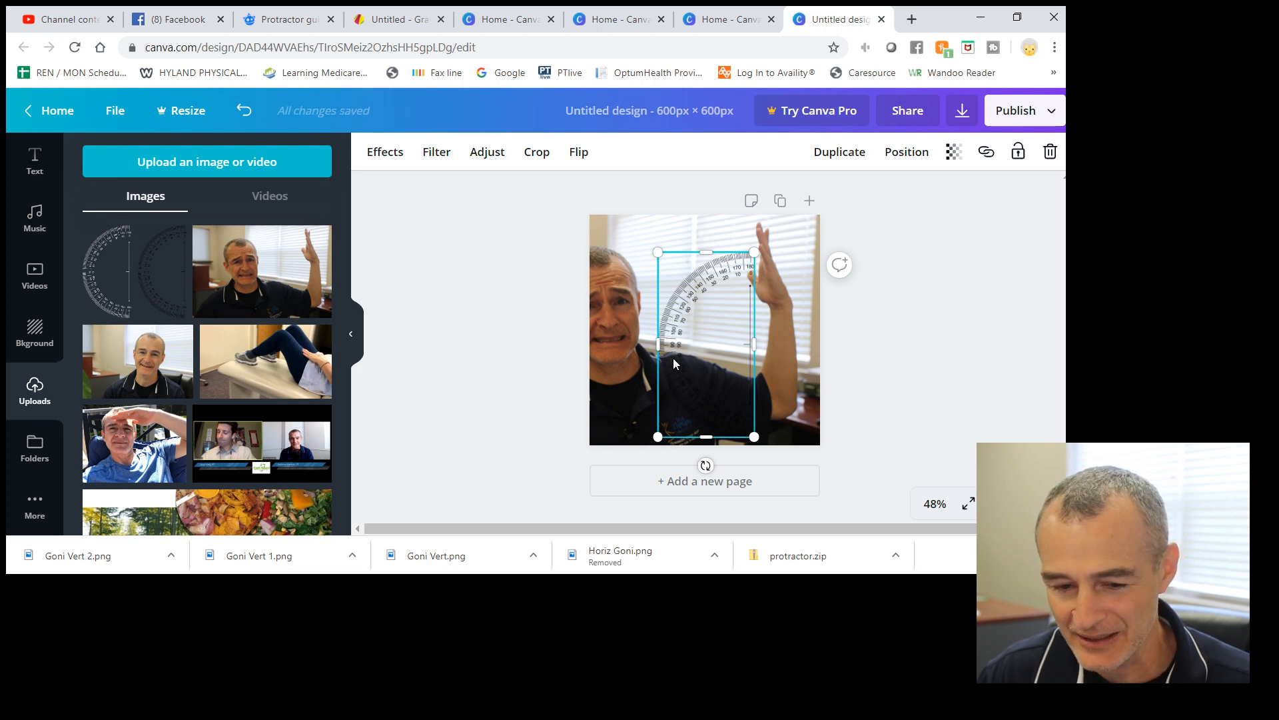
mouse_move(693, 376)
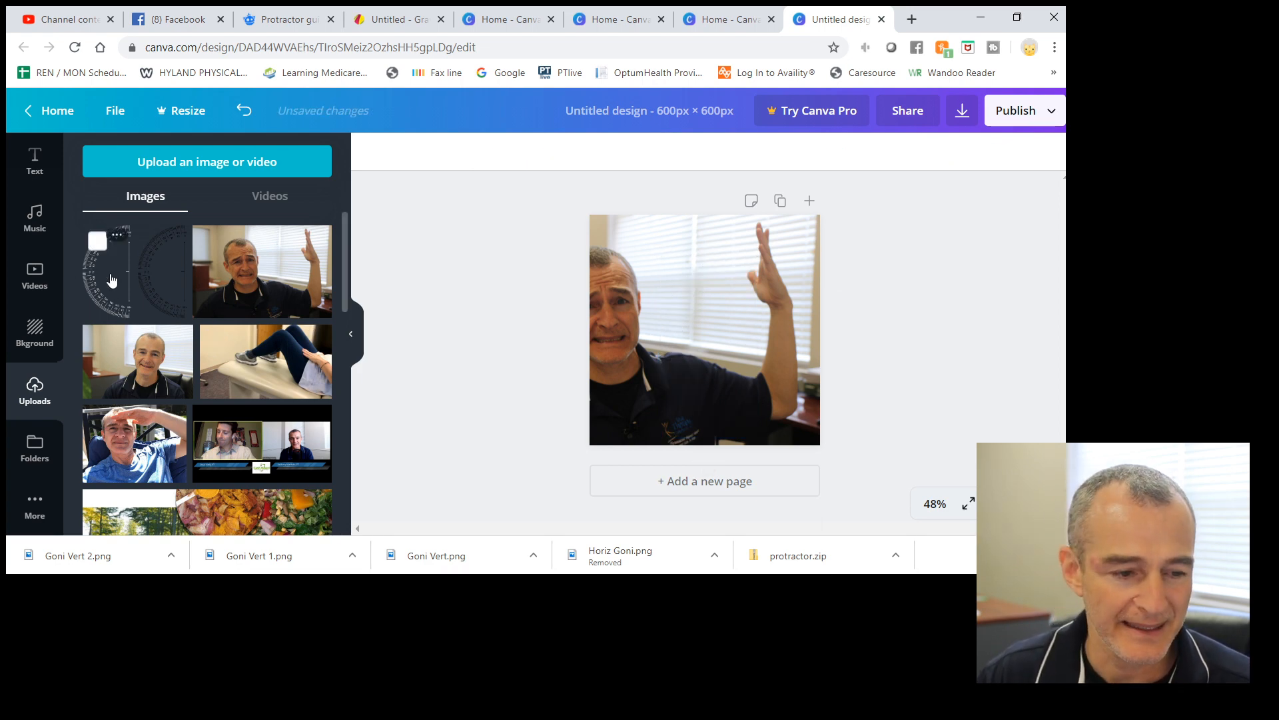
Step: Add the protractor image and resize it so its scale runs along the raised arm
left_click(136, 270)
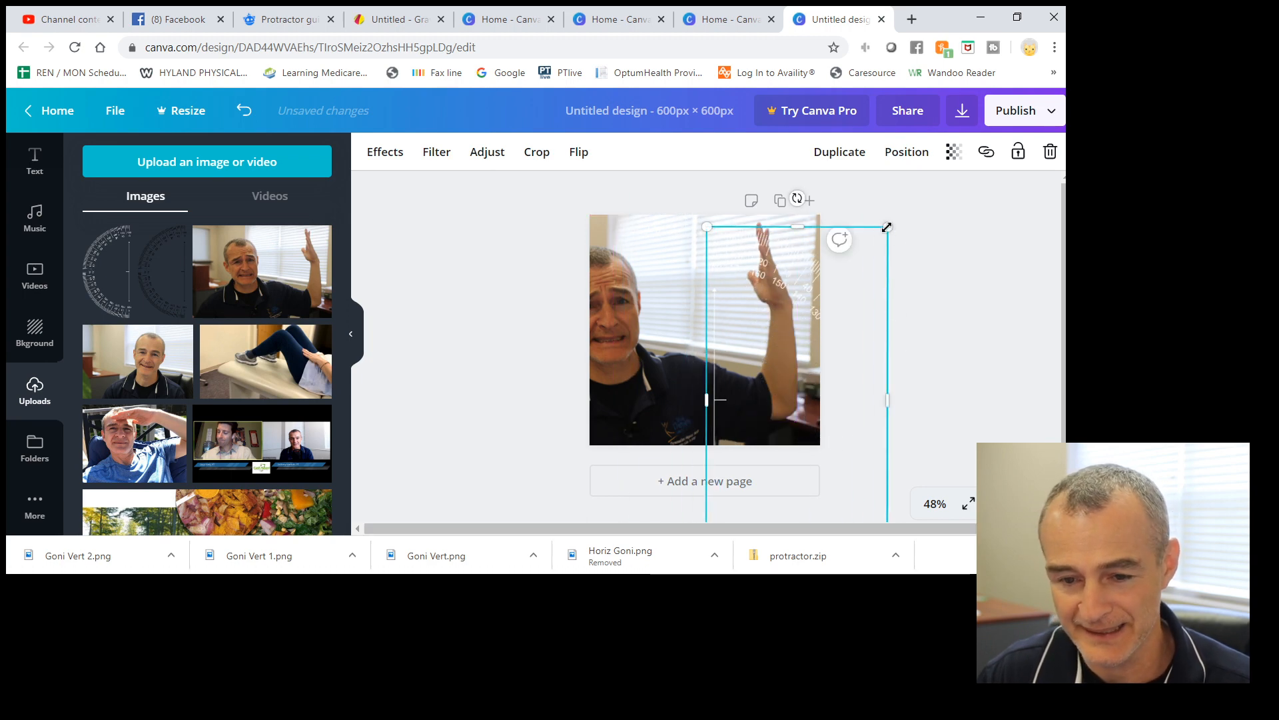
left_click_drag(886, 226, 816, 276)
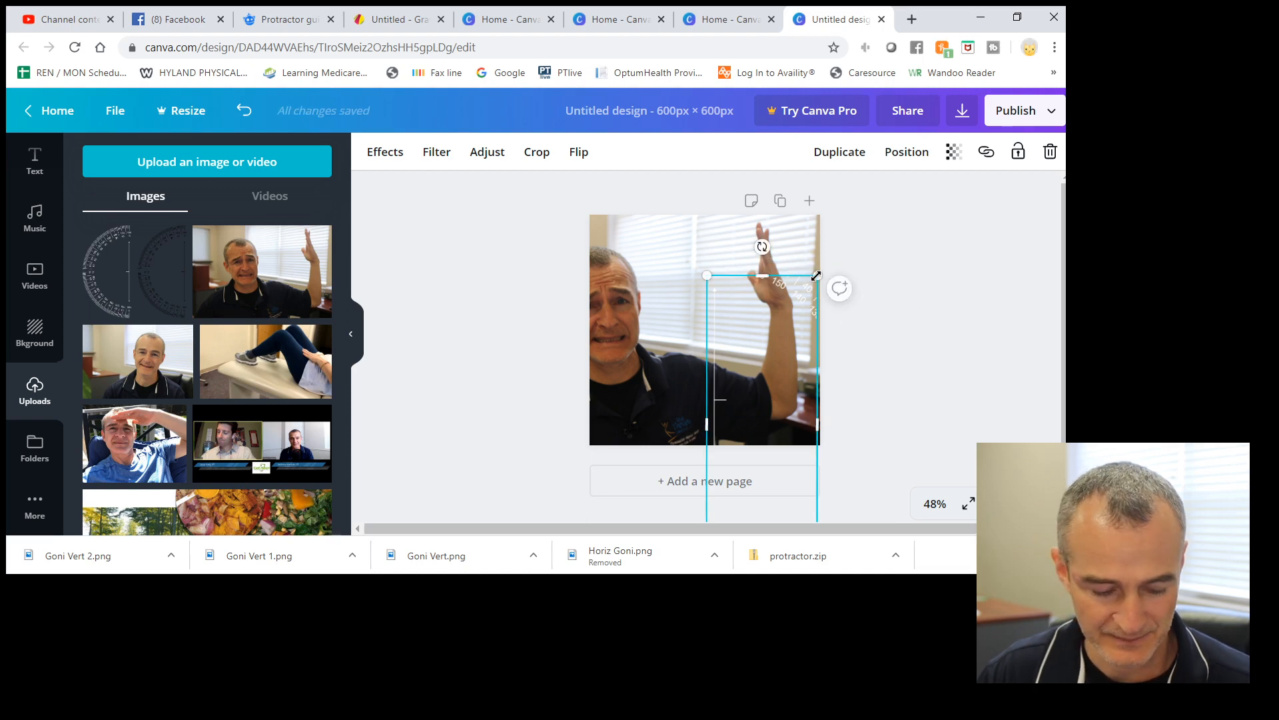
left_click_drag(816, 275, 888, 227)
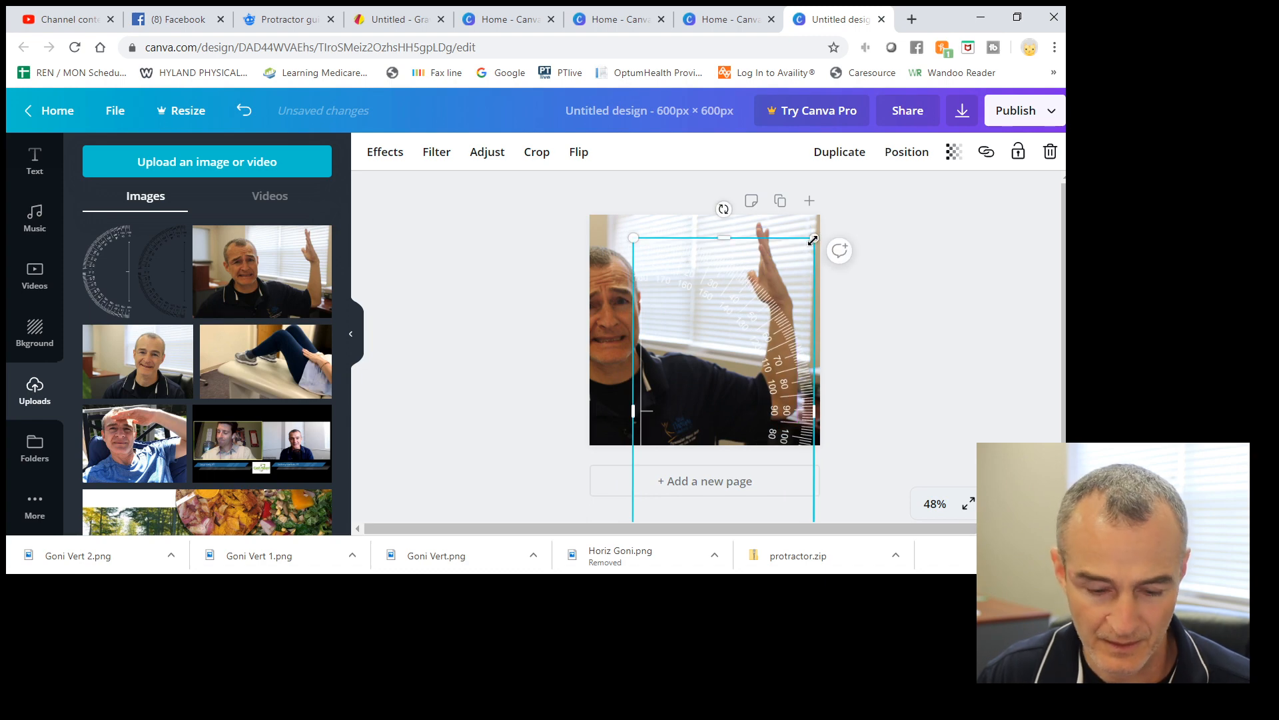
left_click_drag(813, 239, 765, 280)
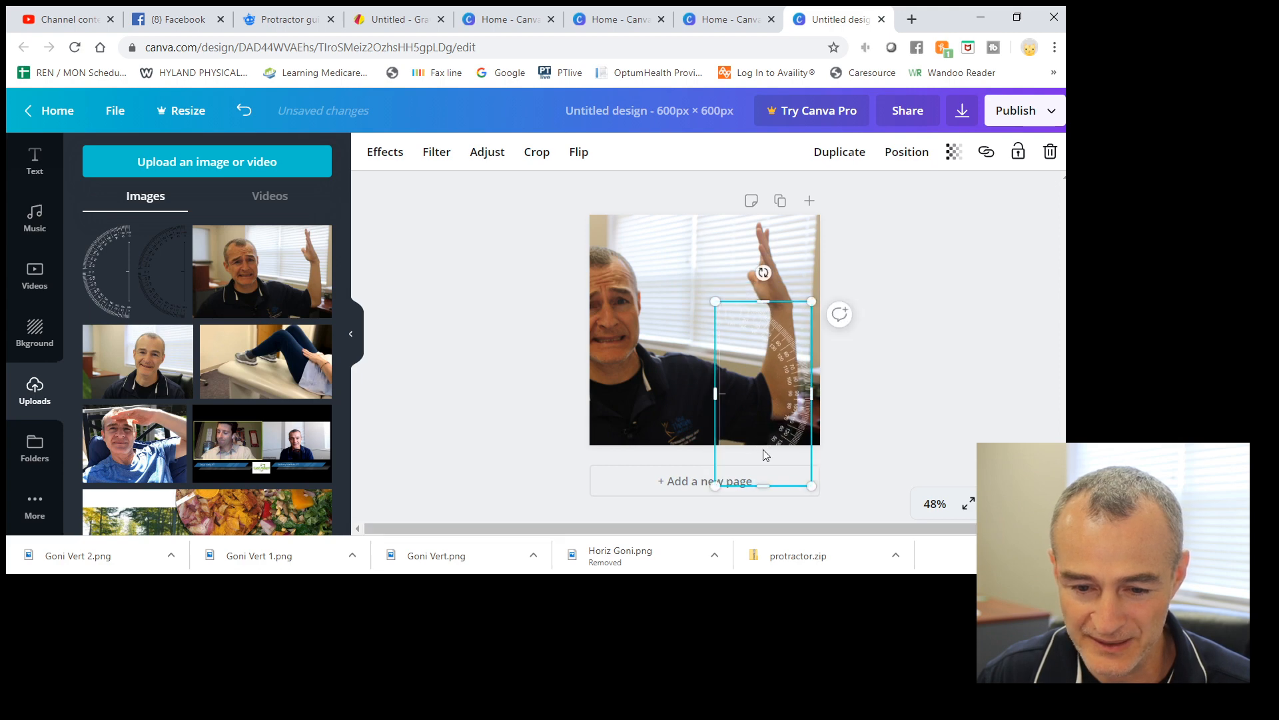
Step: Zoom the page to 75% and nudge the protractor overlay into place over the raised arm
left_click(933, 504)
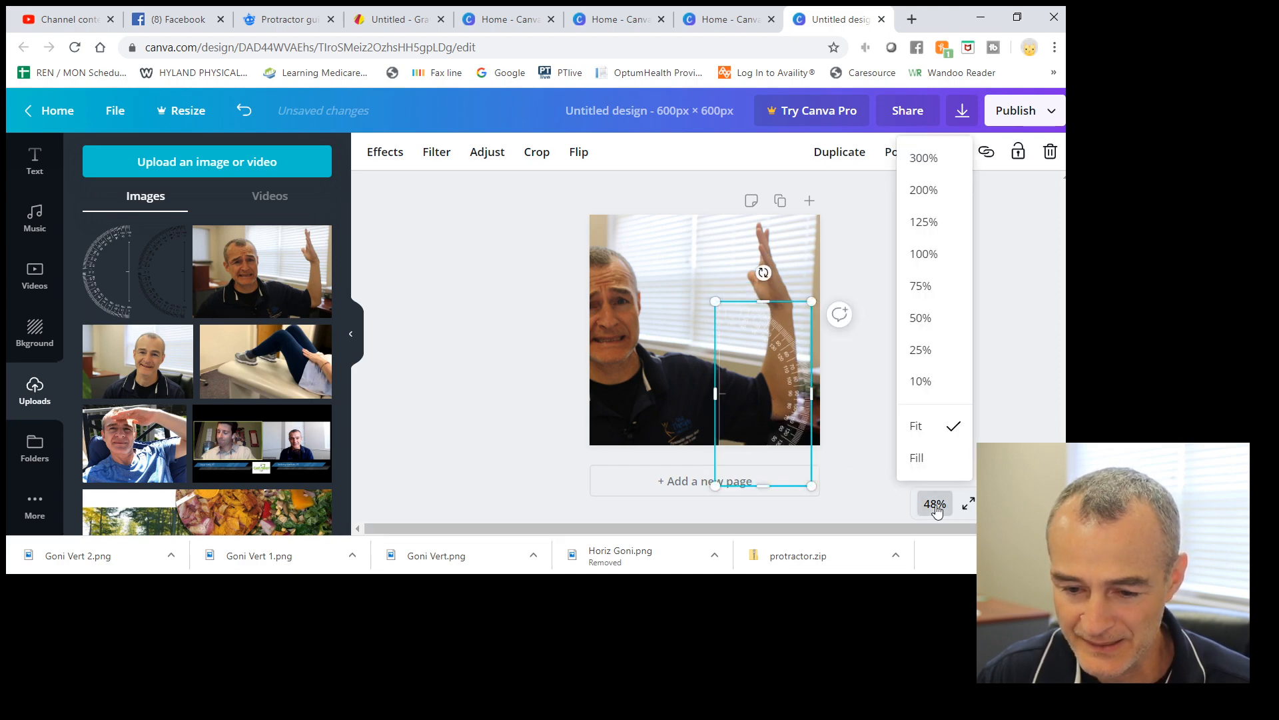
left_click(921, 286)
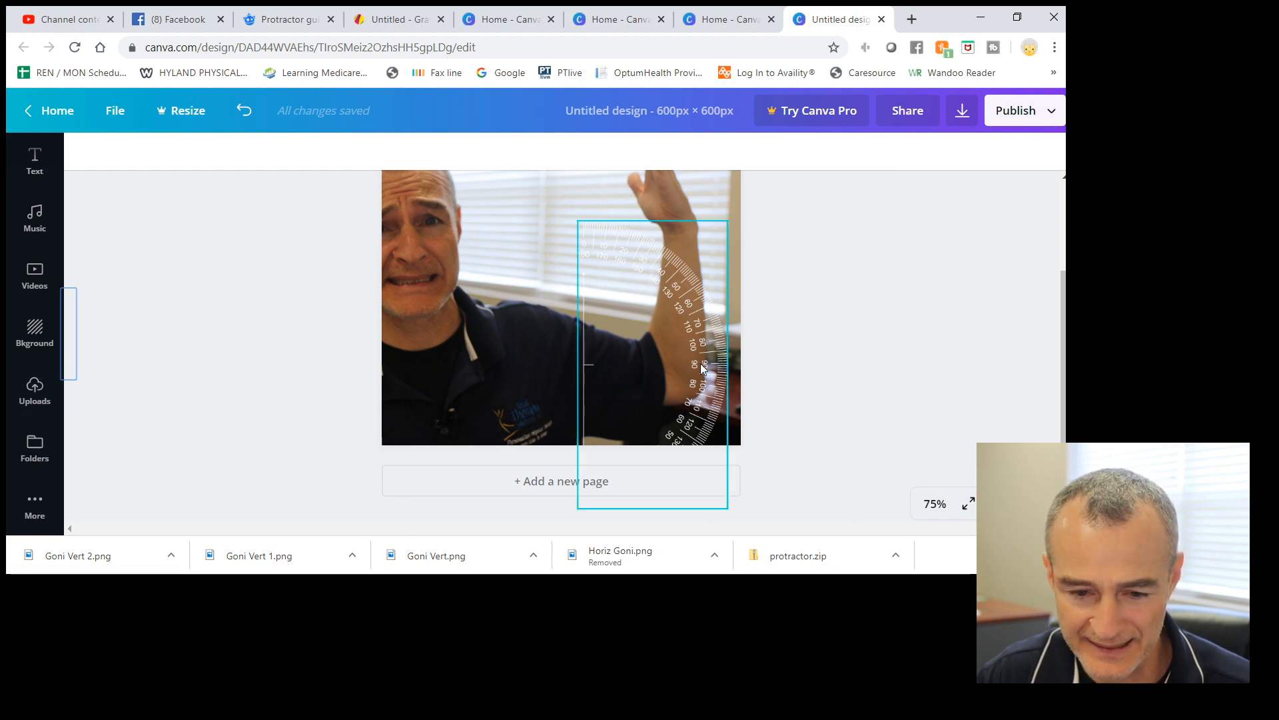
left_click_drag(706, 367, 677, 355)
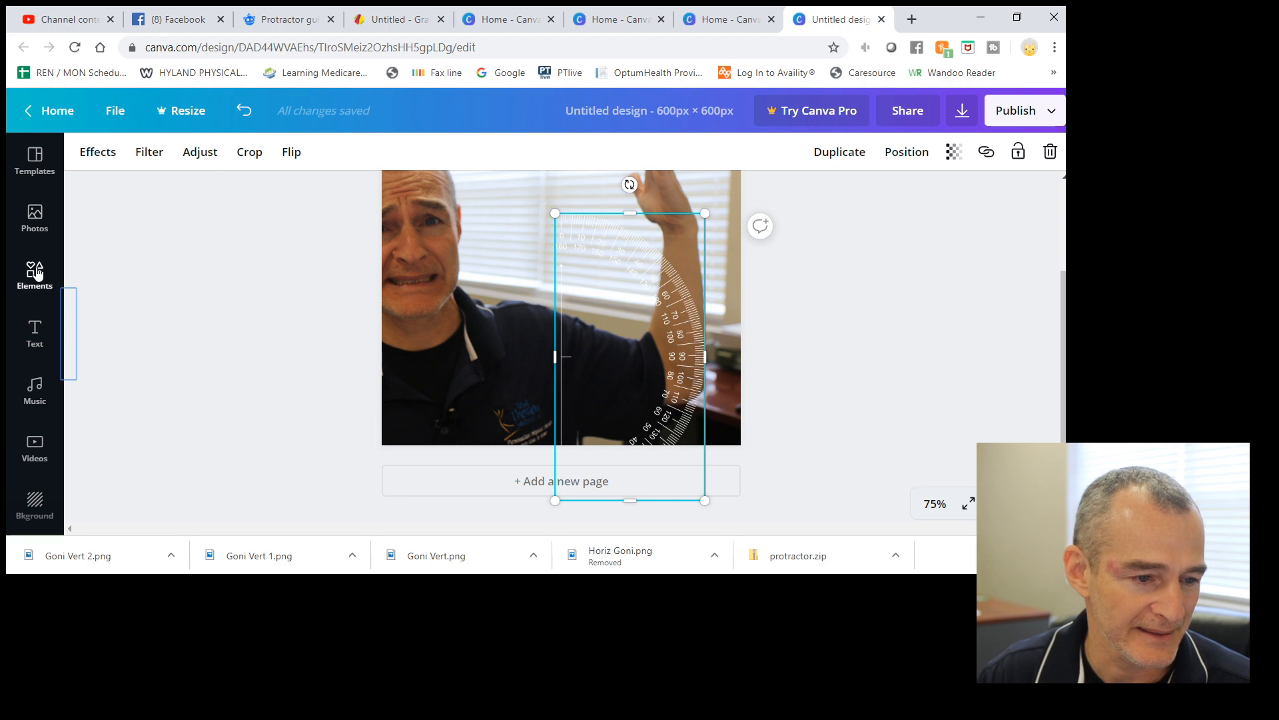
Step: Add a line from Elements, anchor it at the protractor's centre and angle it along the upper arm
left_click(35, 273)
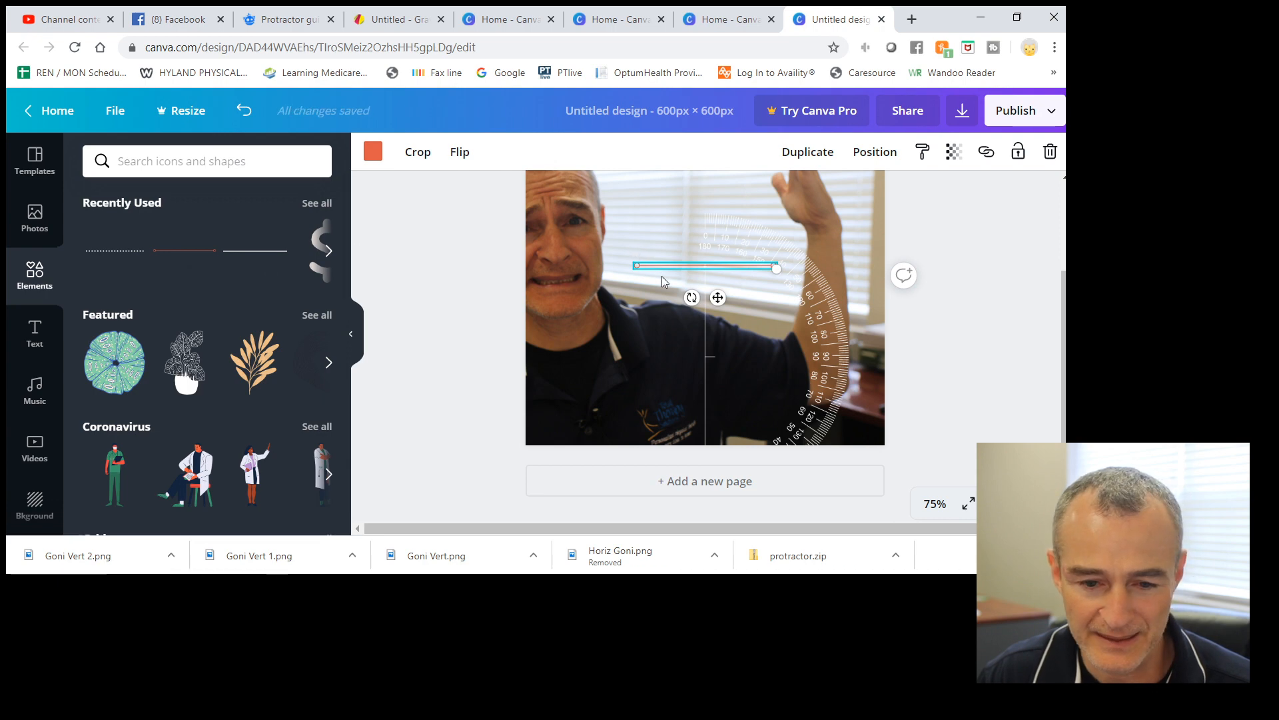
left_click_drag(707, 266, 734, 357)
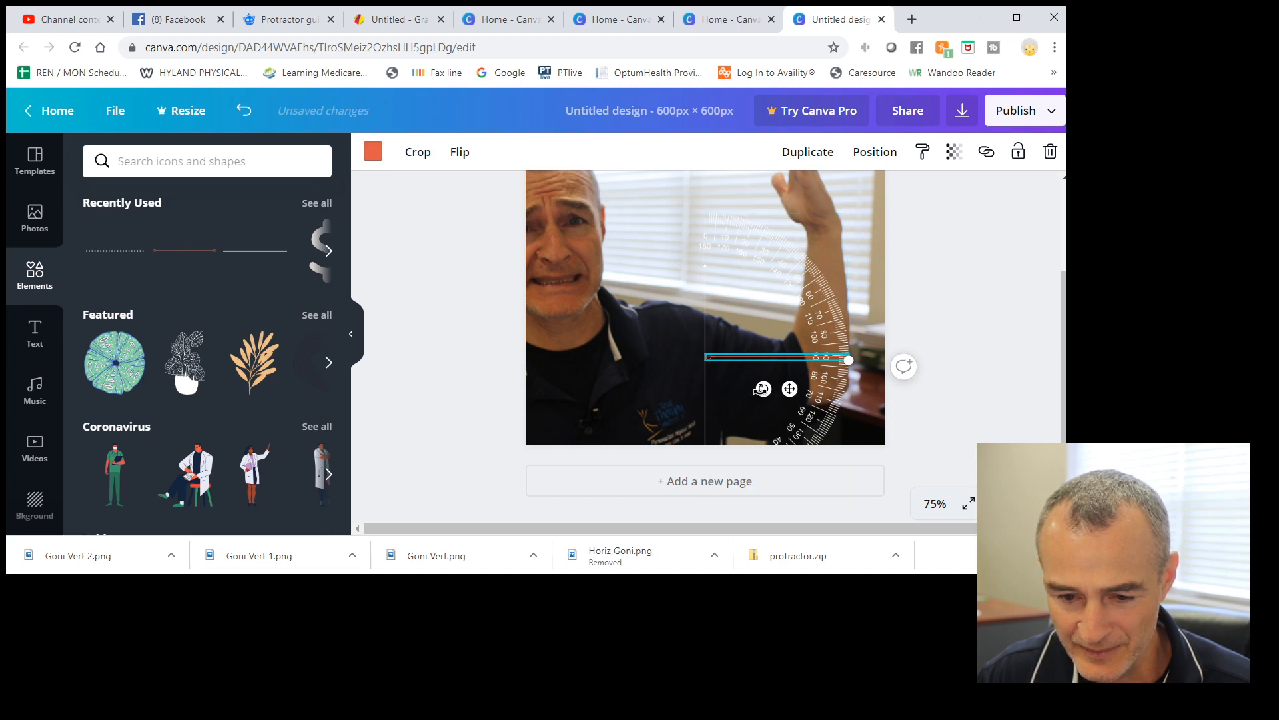
left_click_drag(849, 359, 841, 380)
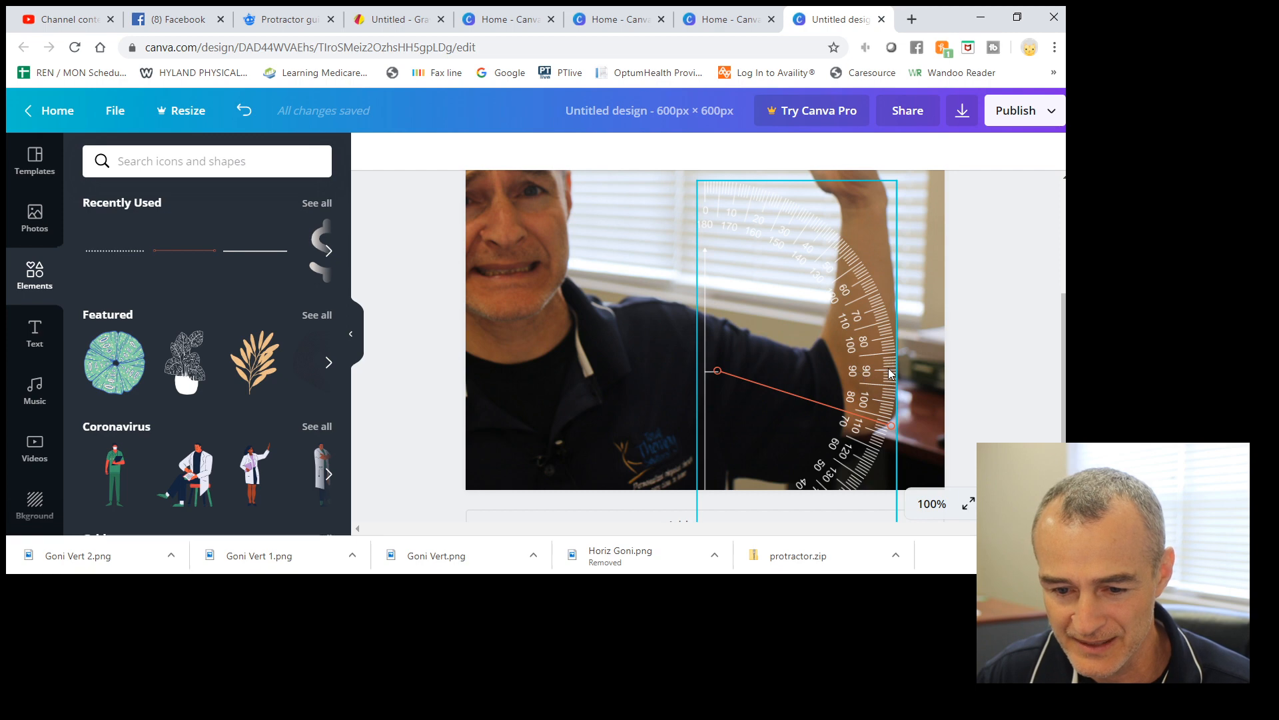
mouse_move(796, 485)
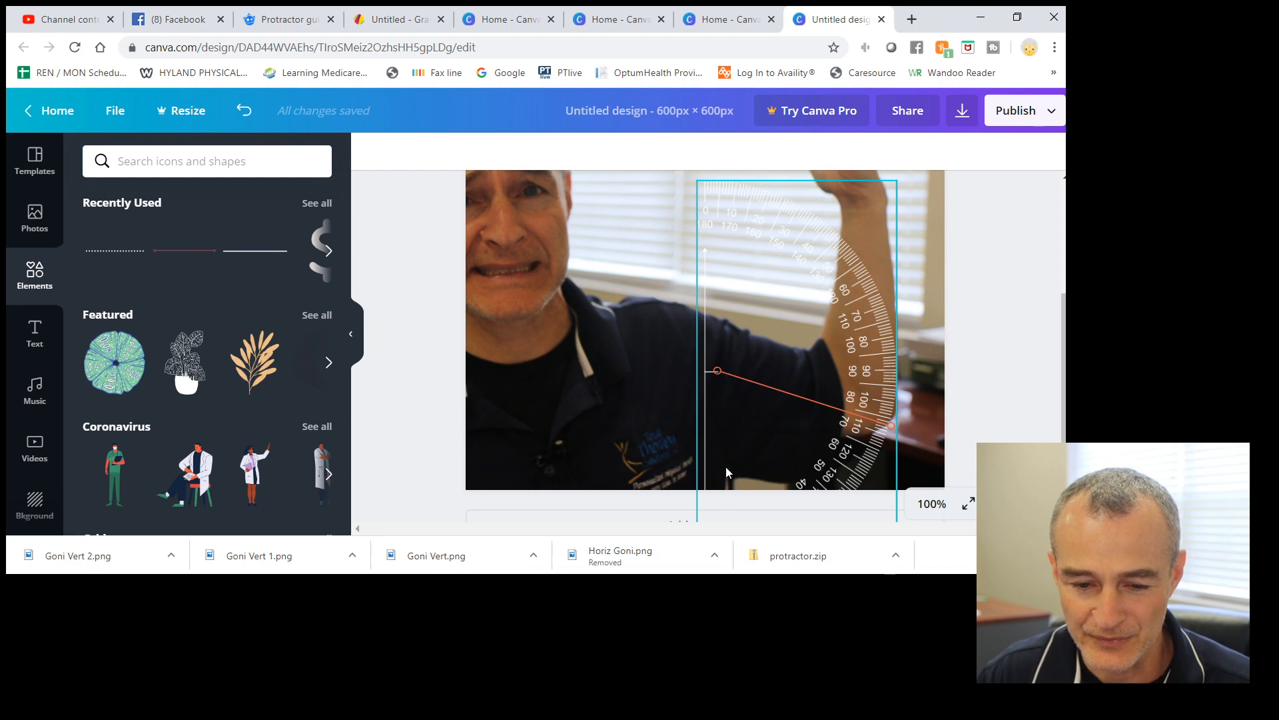
mouse_move(721, 488)
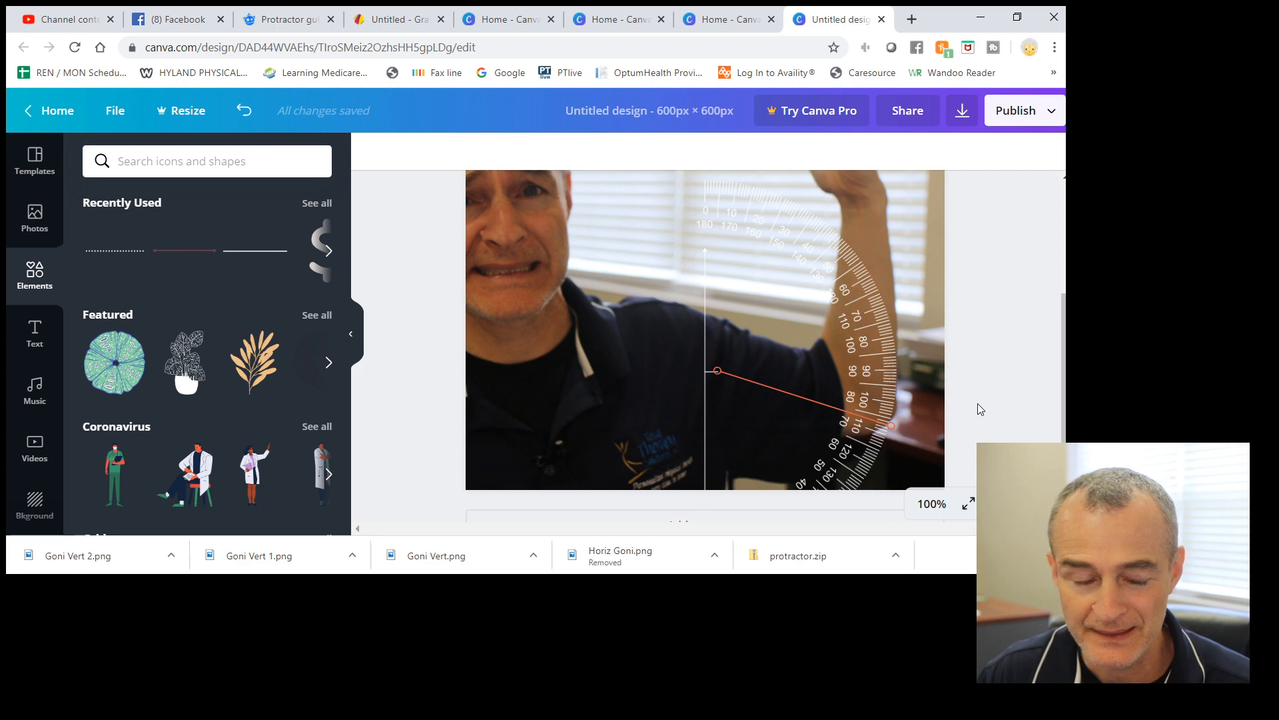
Step: Add a heading reading '73-deg' and position it left of the protractor's centre line
left_click(34, 333)
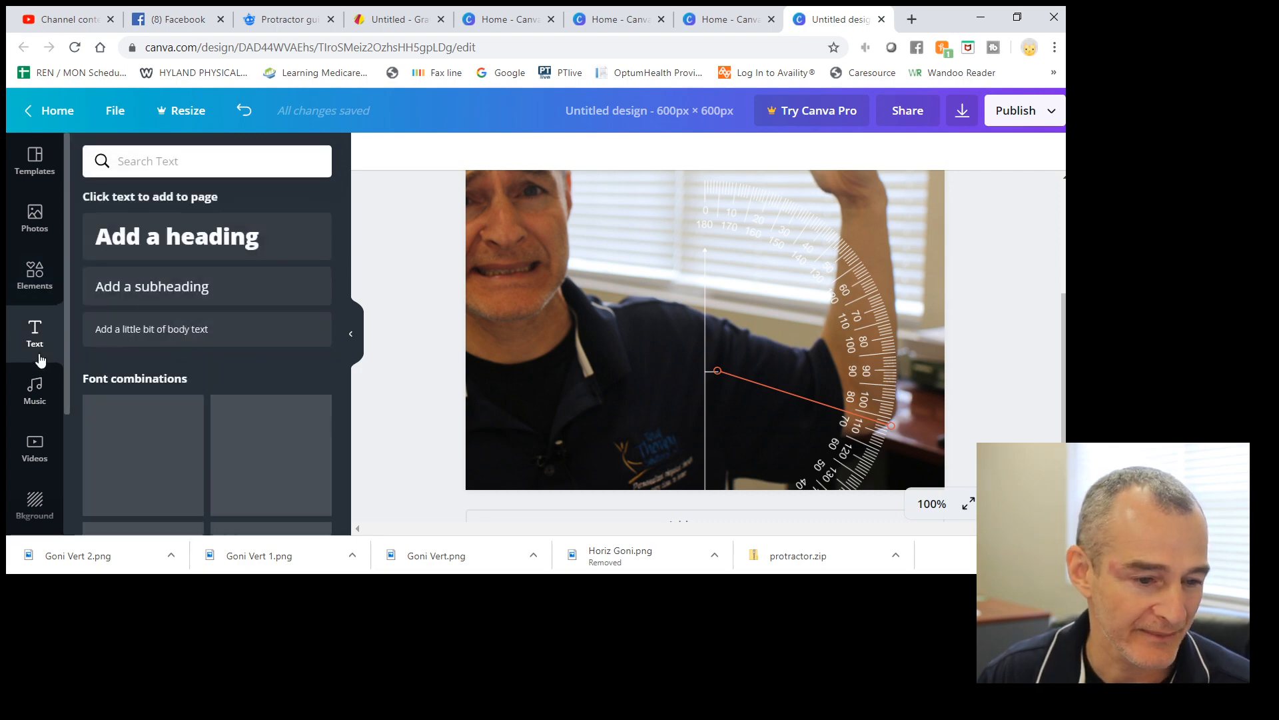
left_click(207, 237)
type("7")
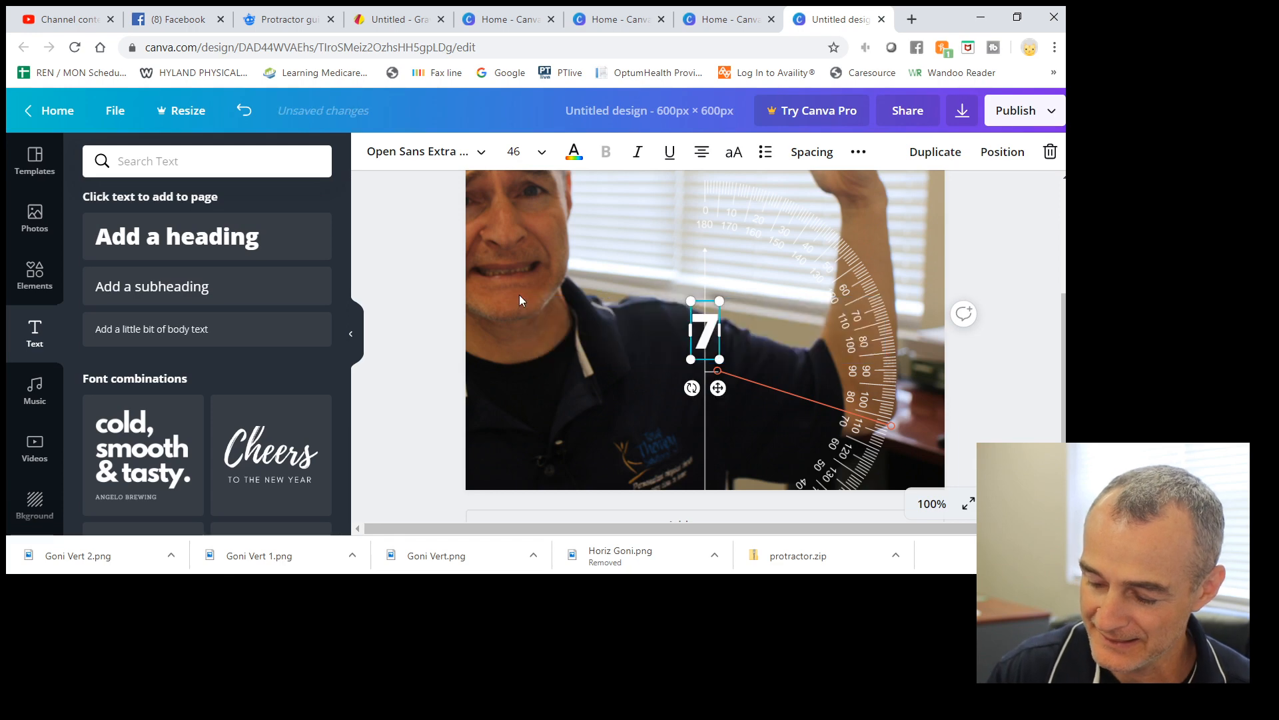
type("3-deg")
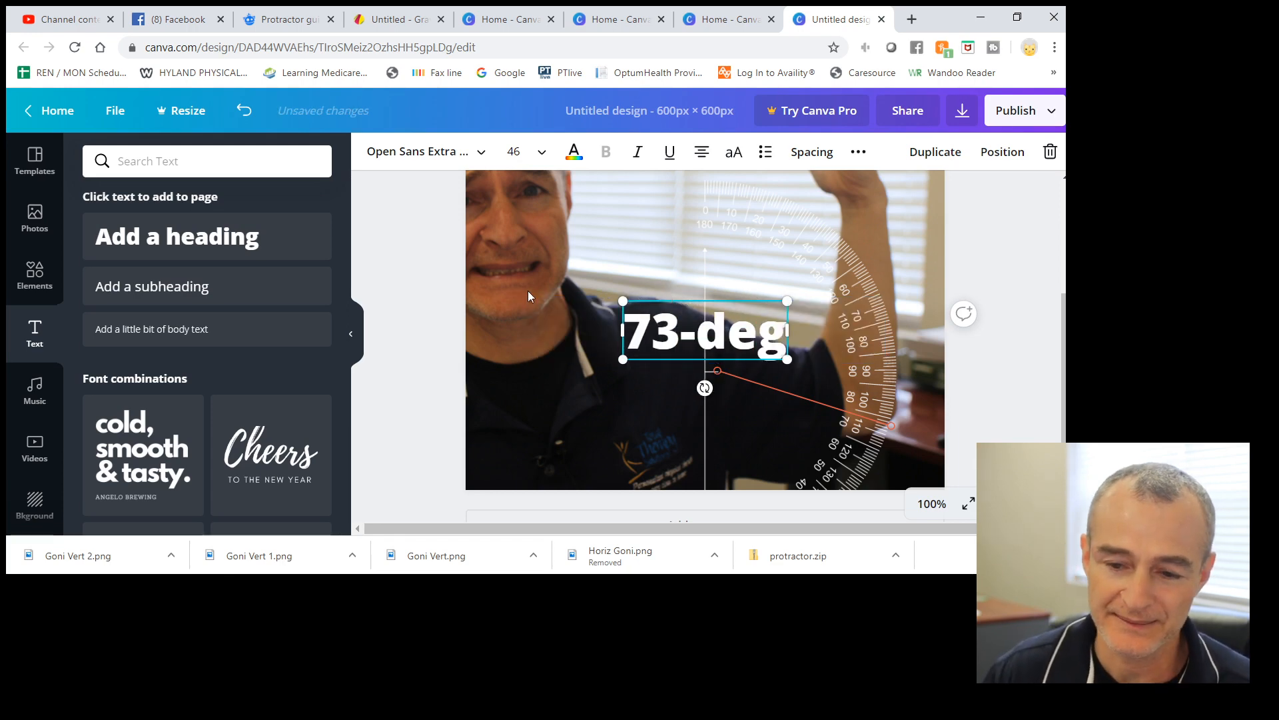
left_click_drag(704, 331, 650, 343)
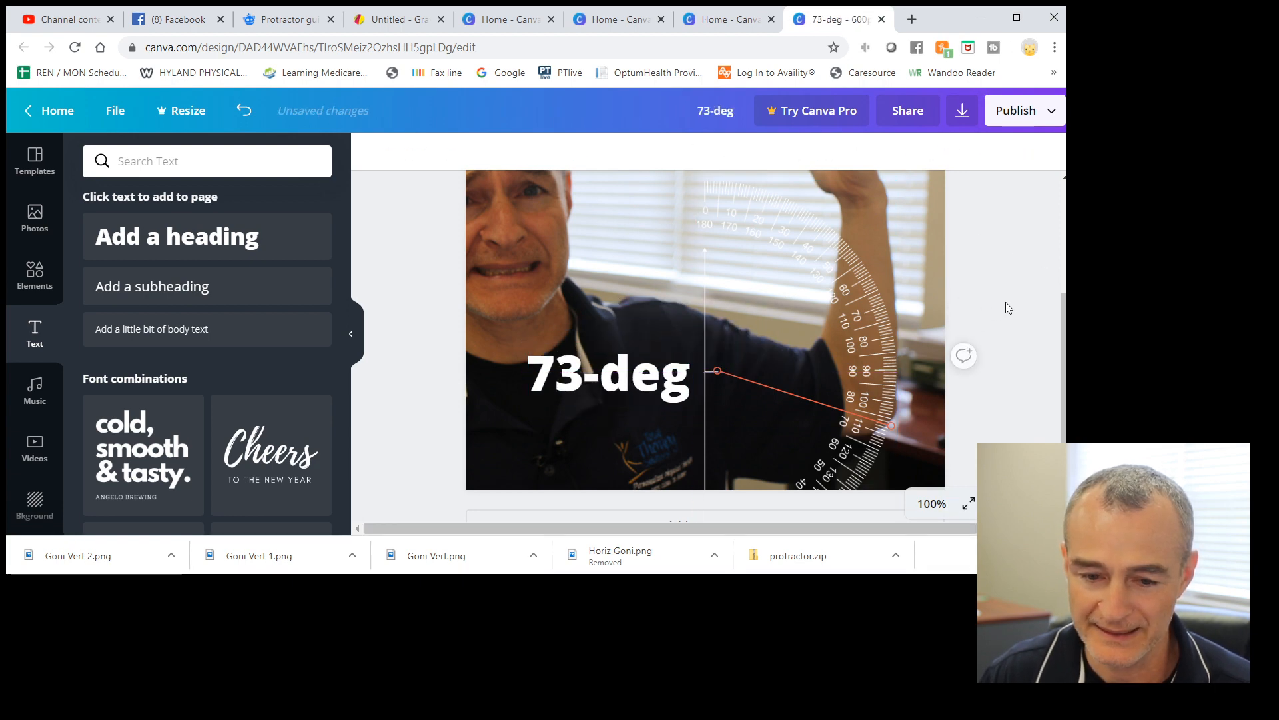
Step: Download the design as a PNG named 73-deg and dismiss the referral popup
left_click(961, 111)
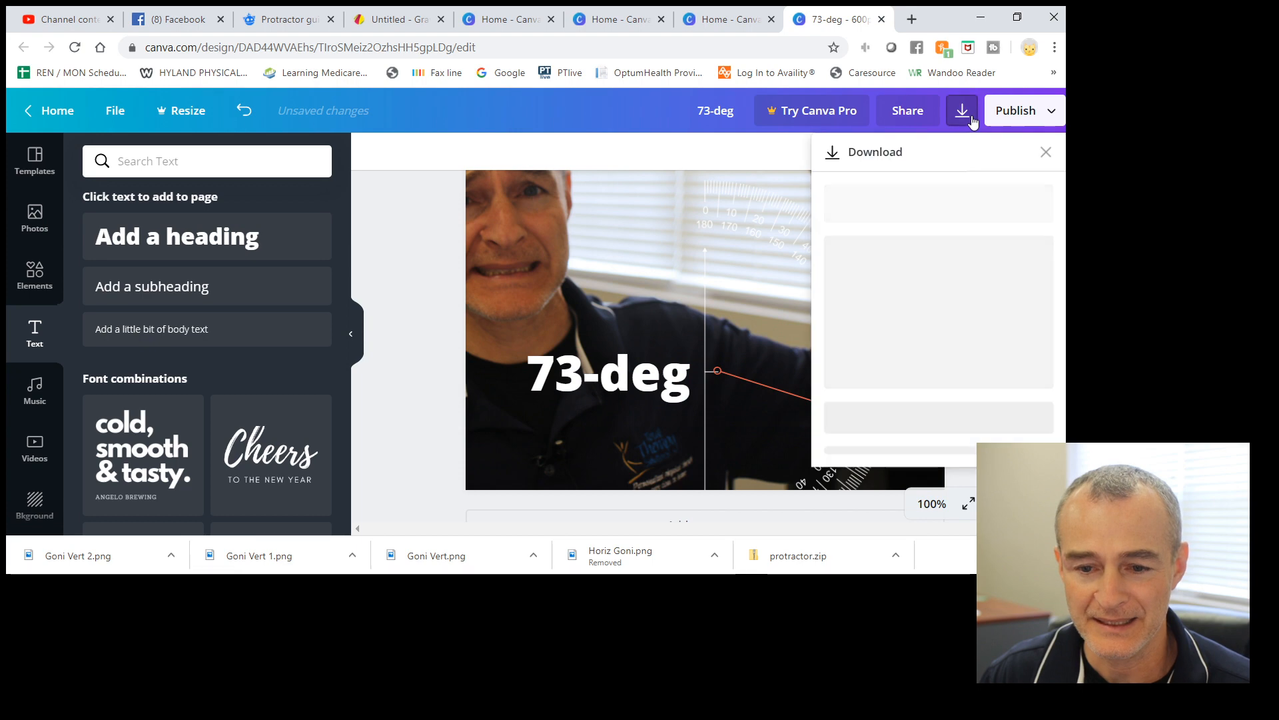
left_click(961, 111)
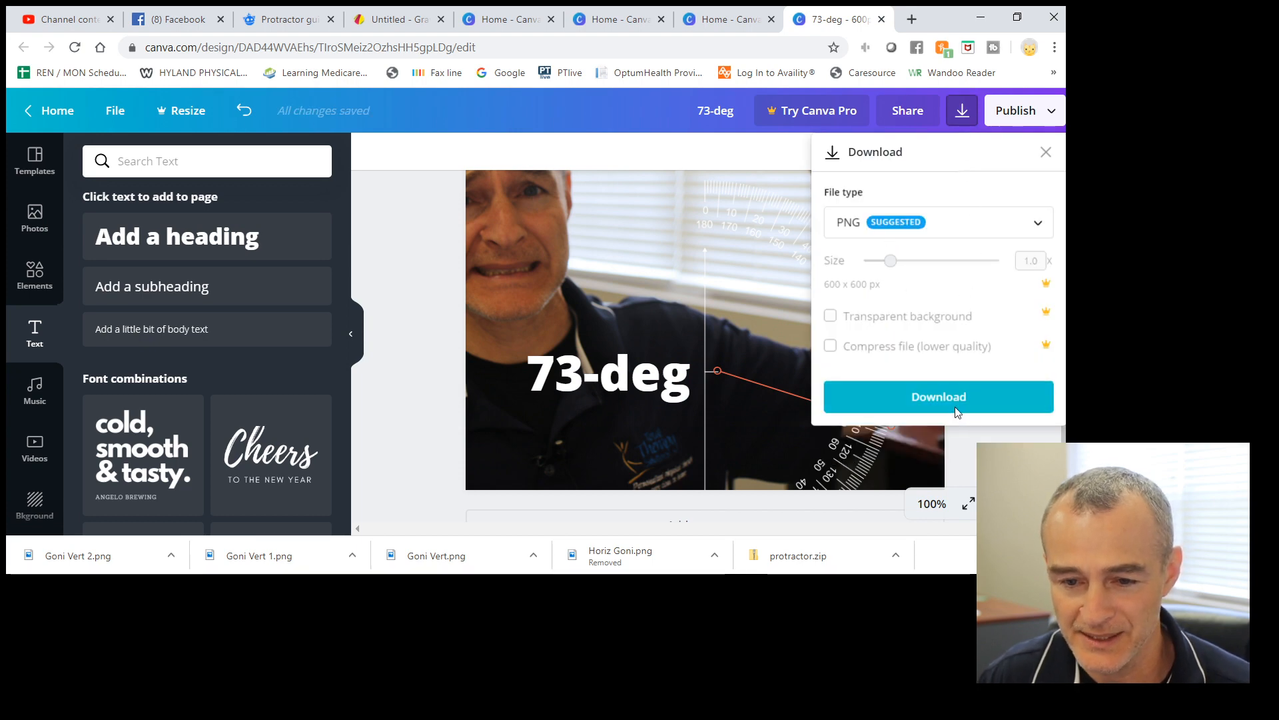
left_click(937, 397)
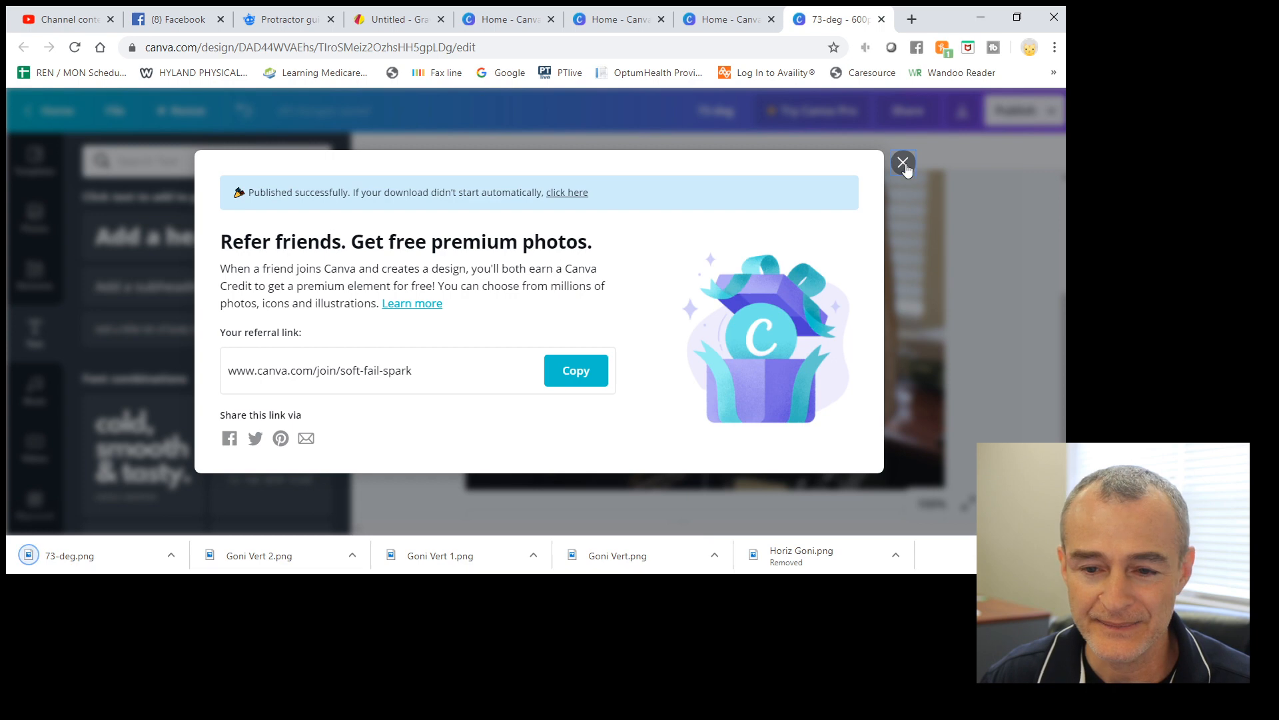
left_click(904, 163)
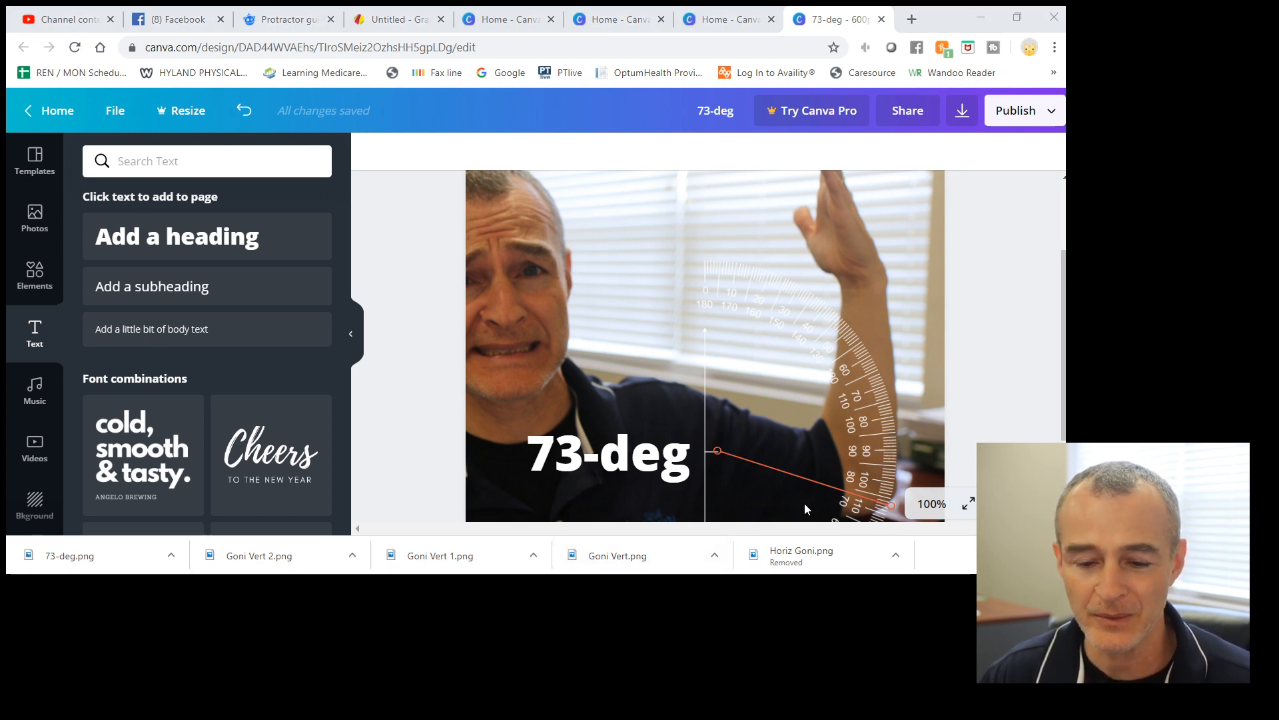
mouse_move(808, 506)
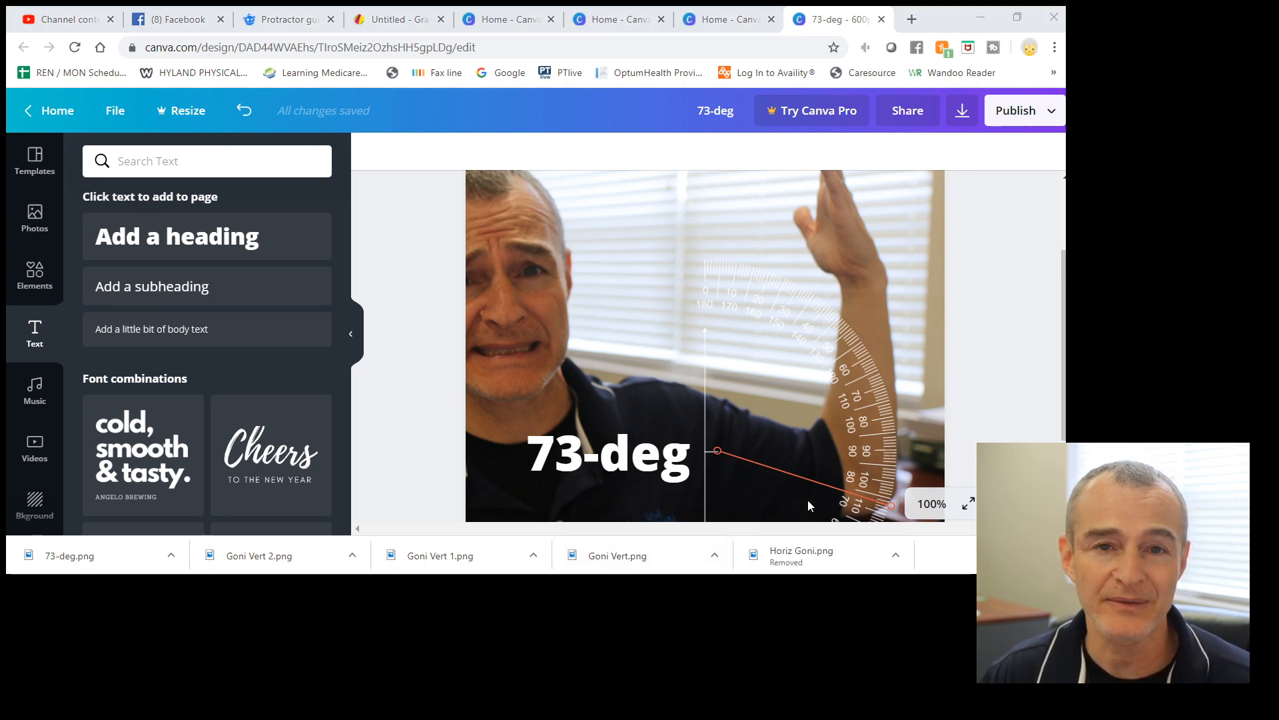